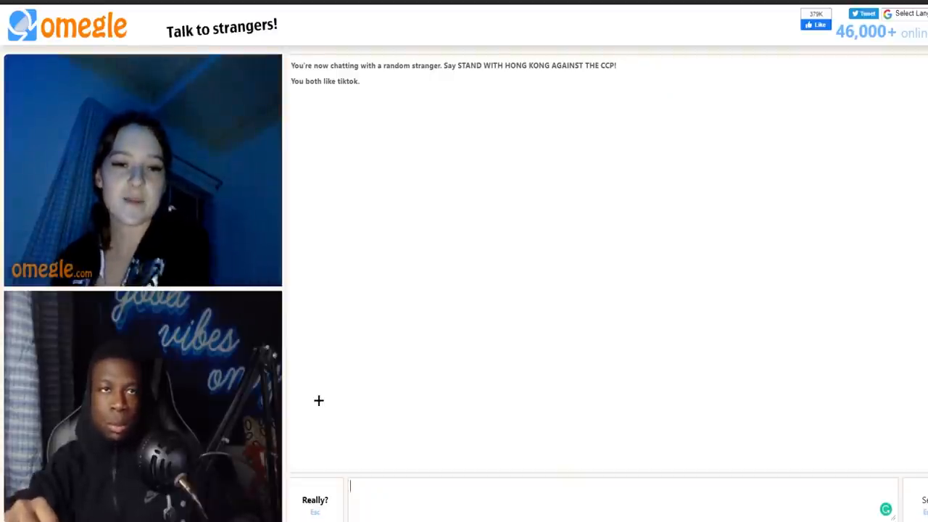
- End the current chat and connect to a new random stranger sharing the TikTok interest
click(314, 504)
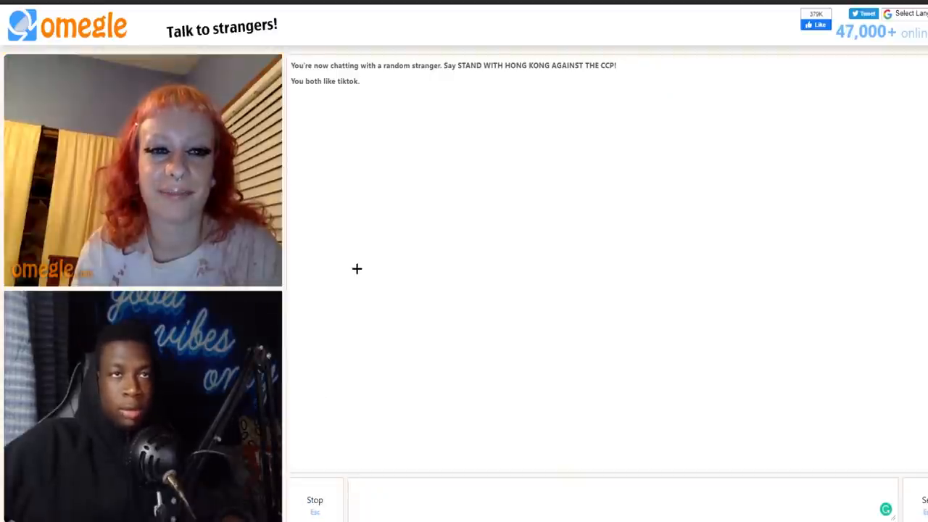